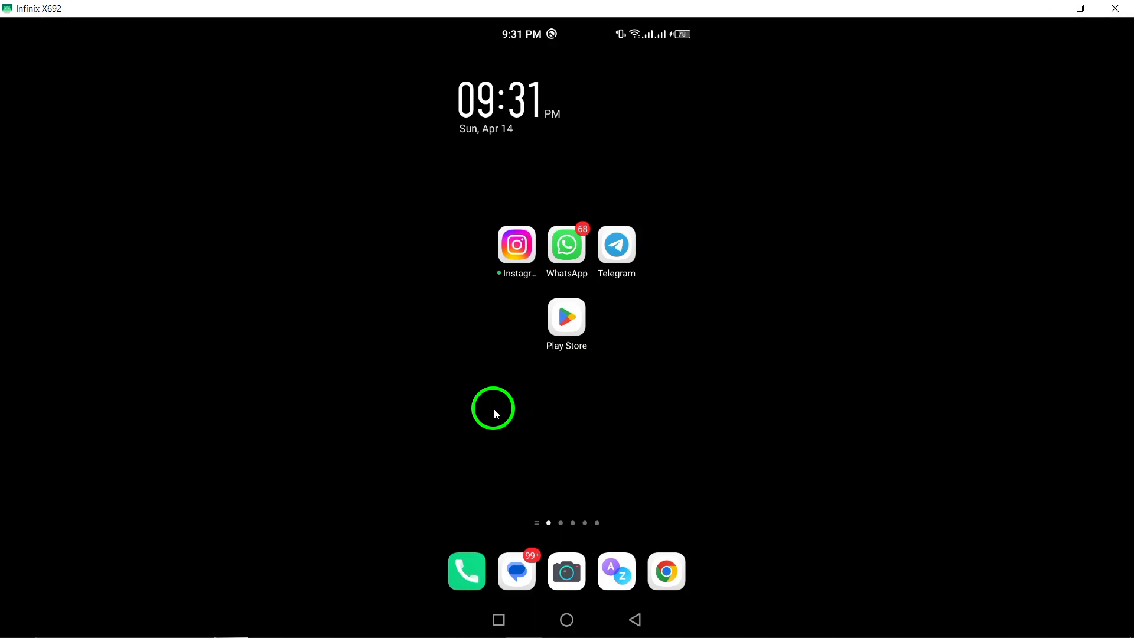
{"action": "mouse_move", "coordinate": [490, 389]}
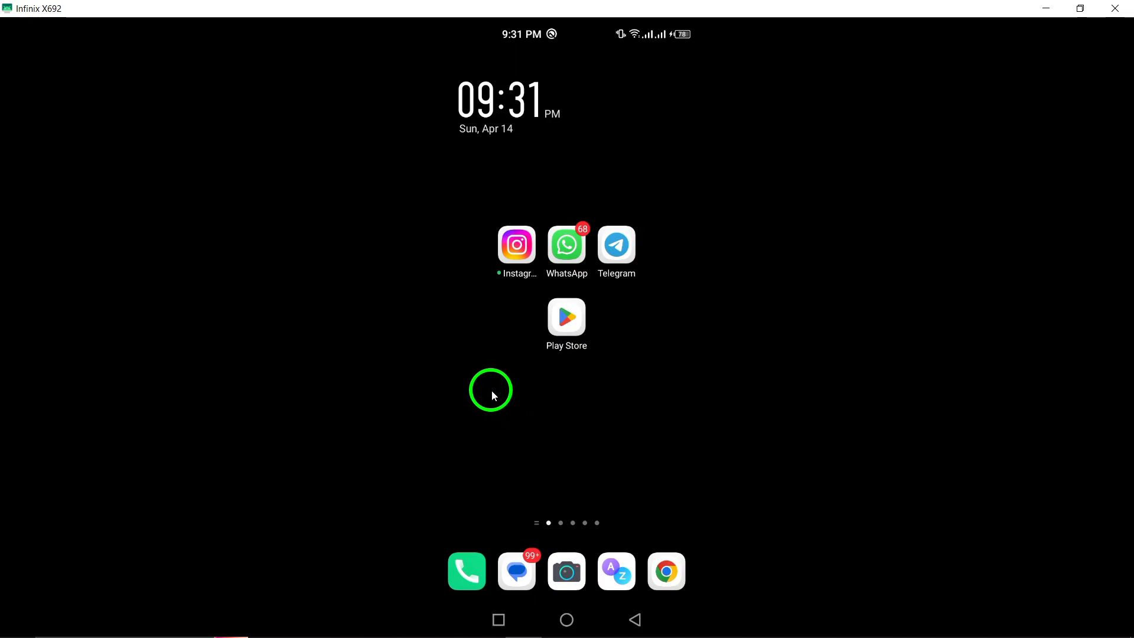
{"action": "mouse_move", "coordinate": [662, 258]}
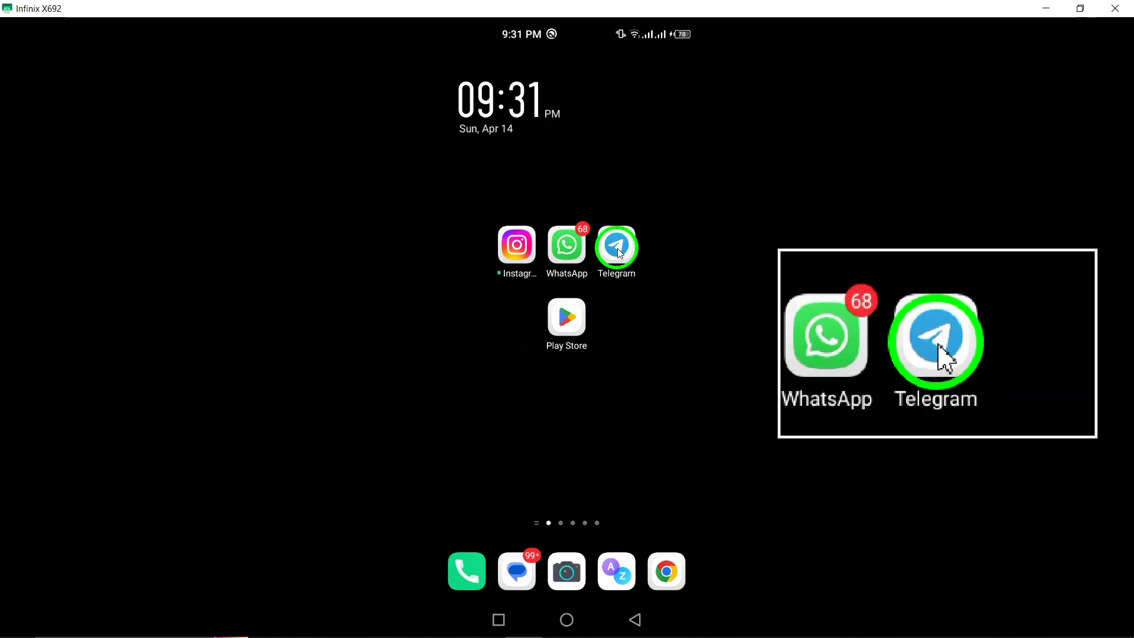
Delete the latest April 14 message from the Telegram chat, confirming the deletion
{"action": "left_click", "coordinate": [617, 244]}
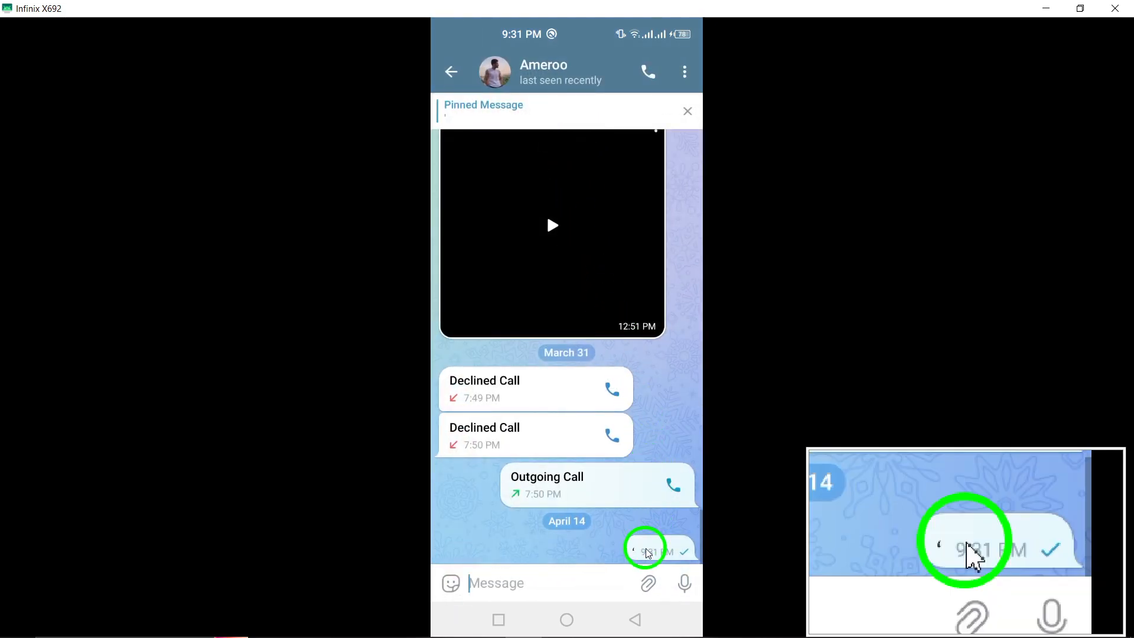
{"action": "left_click", "coordinate": [647, 551]}
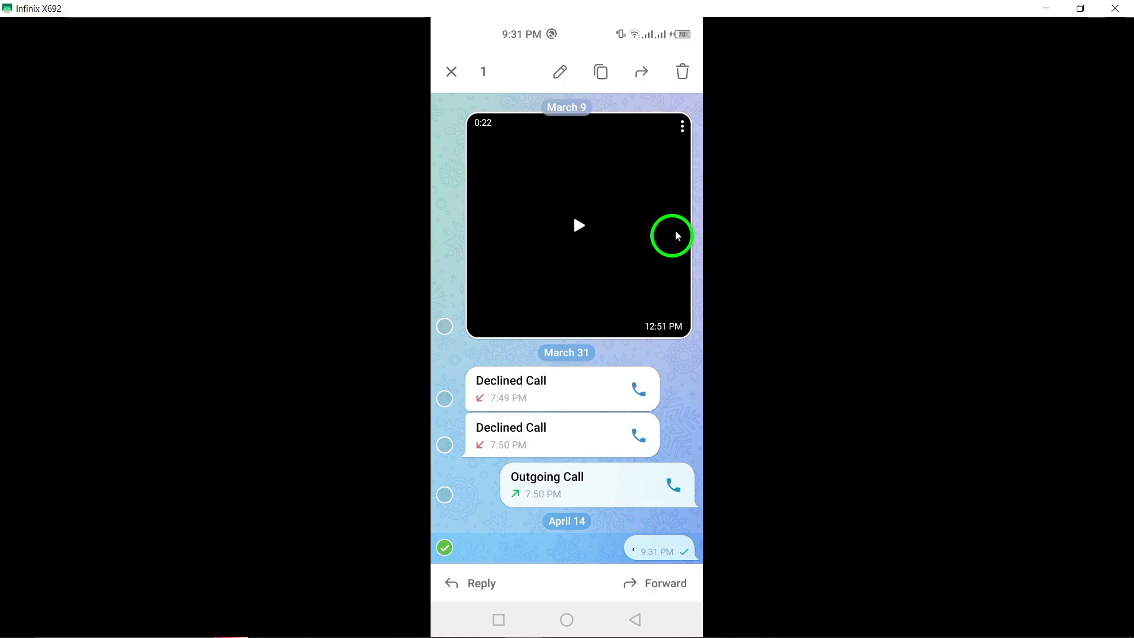
{"action": "left_click", "coordinate": [681, 72]}
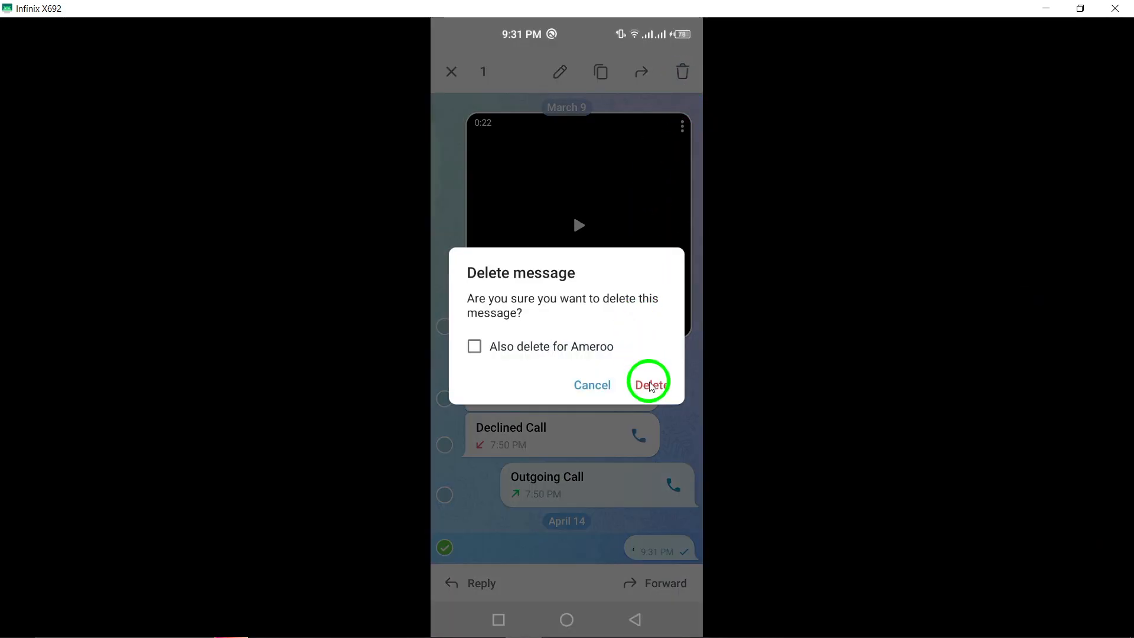
{"action": "left_click", "coordinate": [649, 384]}
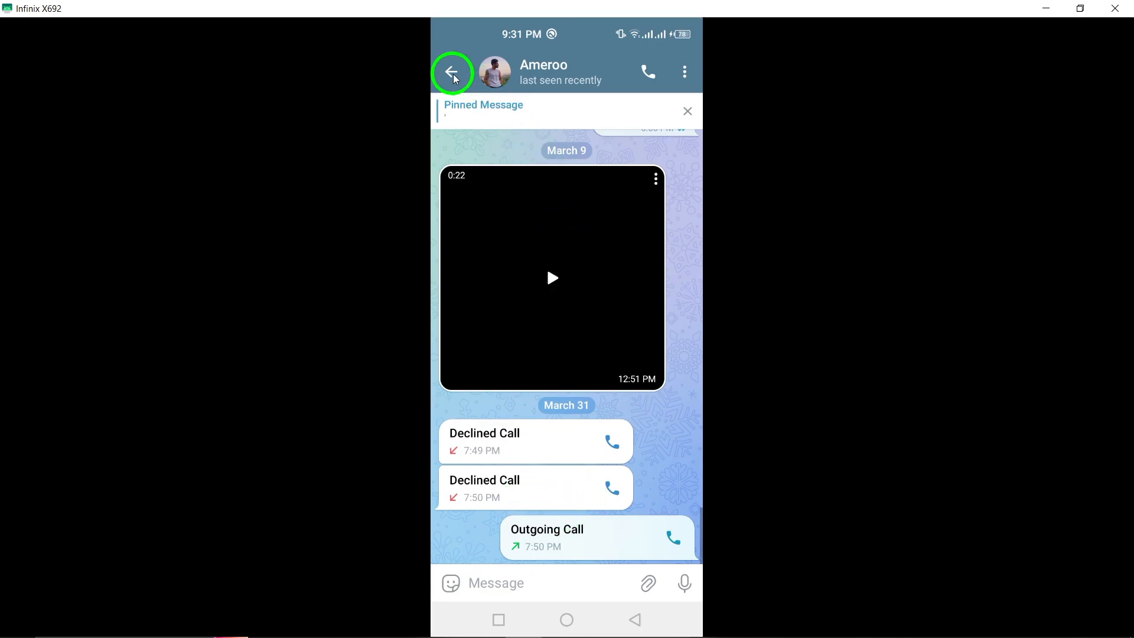
Leave the chat and launch File Manager from the Android app drawer
{"action": "left_click", "coordinate": [452, 72]}
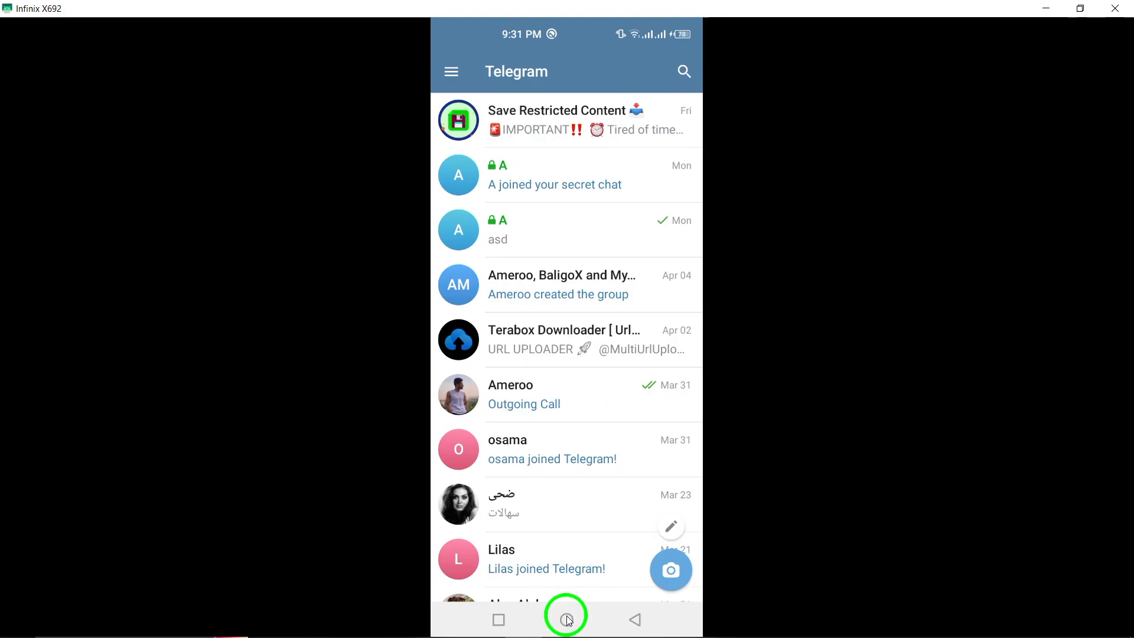
{"action": "left_click", "coordinate": [566, 619]}
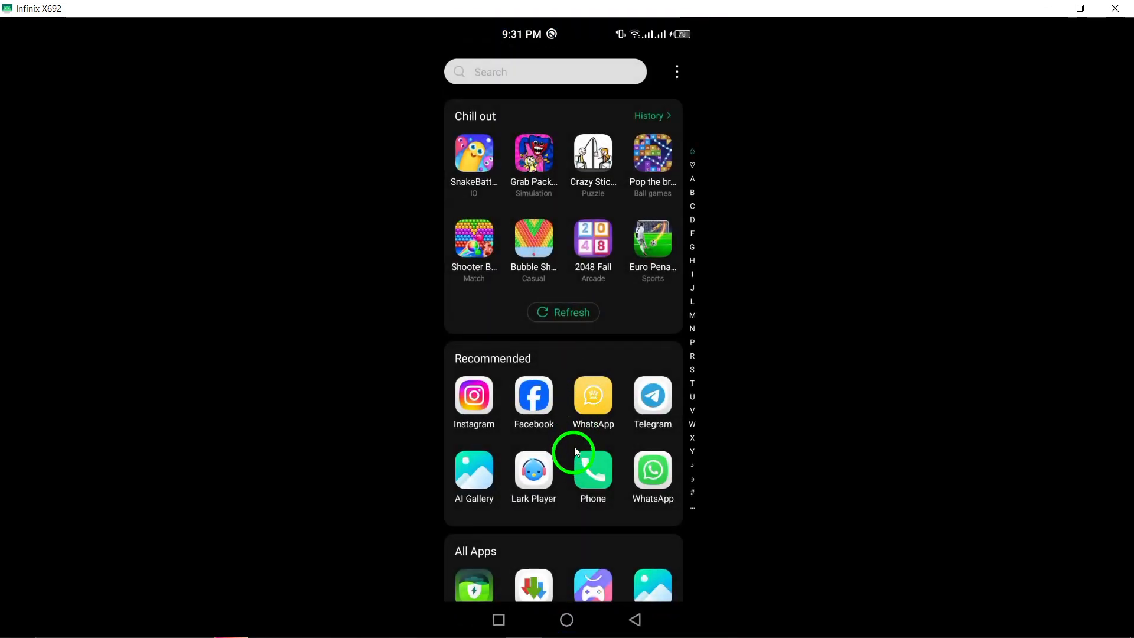
{"action": "scroll", "scroll_direction": "down", "scroll_amount": 3}
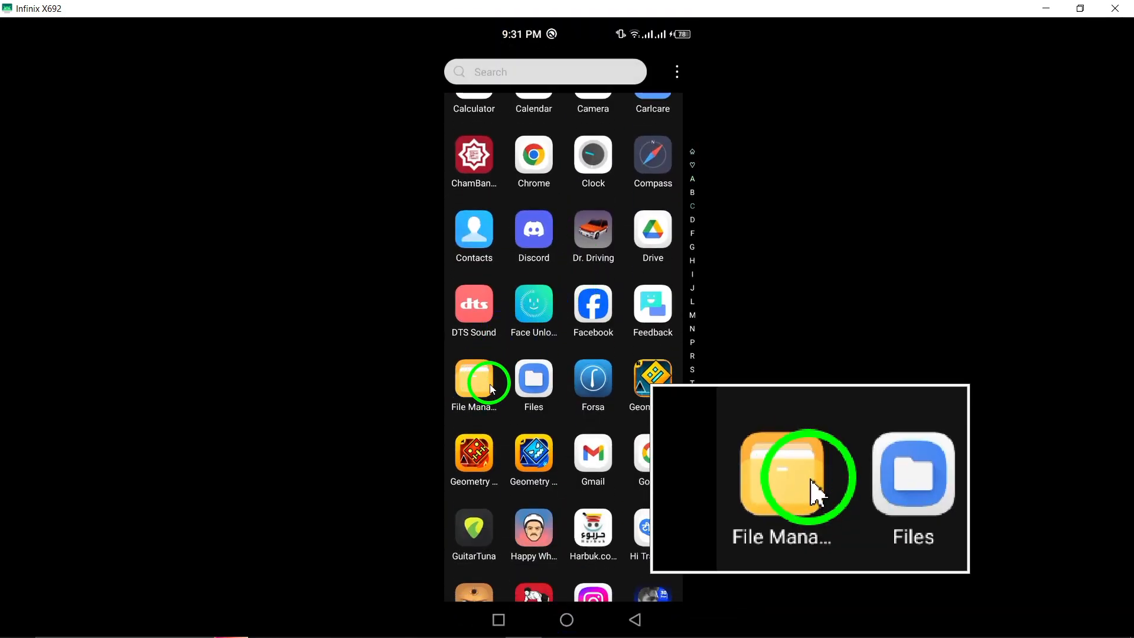
{"action": "left_click", "coordinate": [474, 378]}
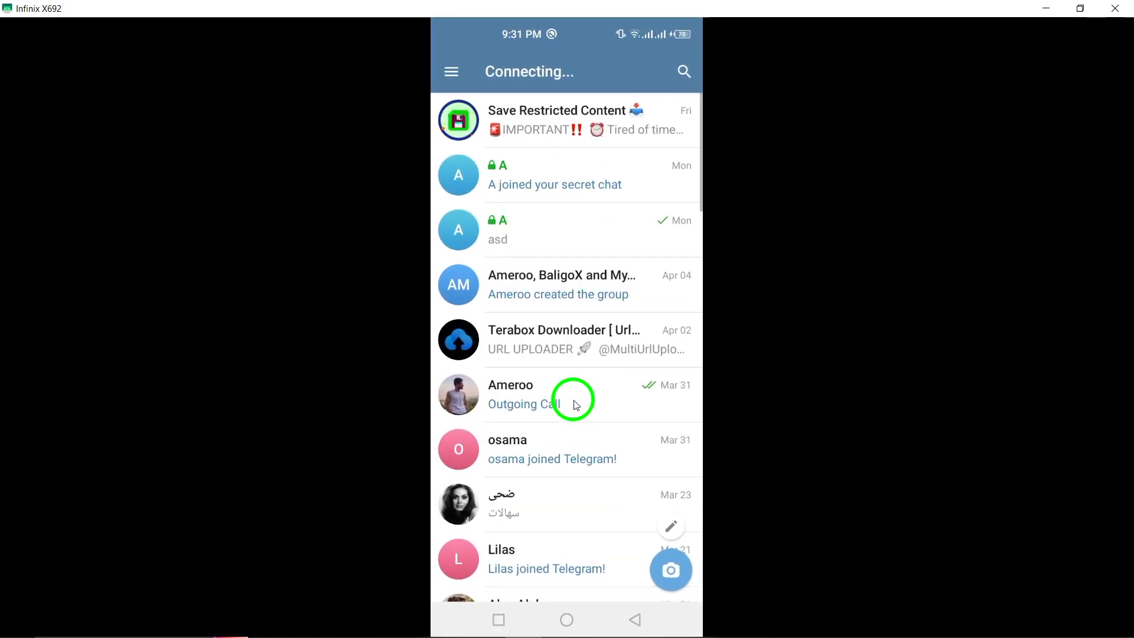
{"action": "mouse_move", "coordinate": [702, 307]}
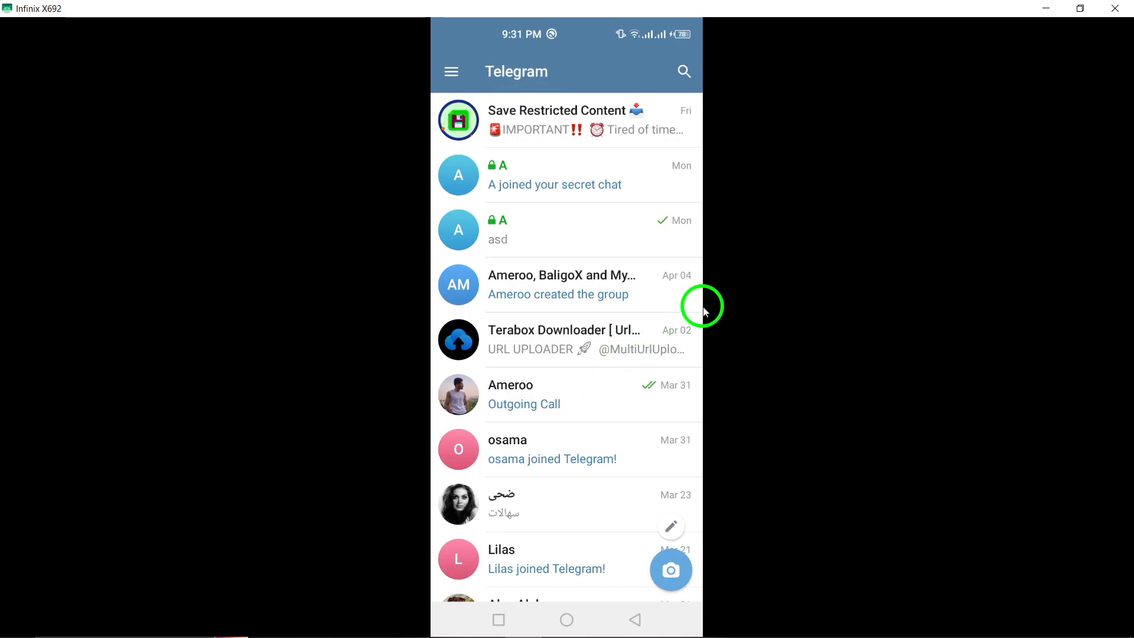
{"action": "mouse_move", "coordinate": [689, 315]}
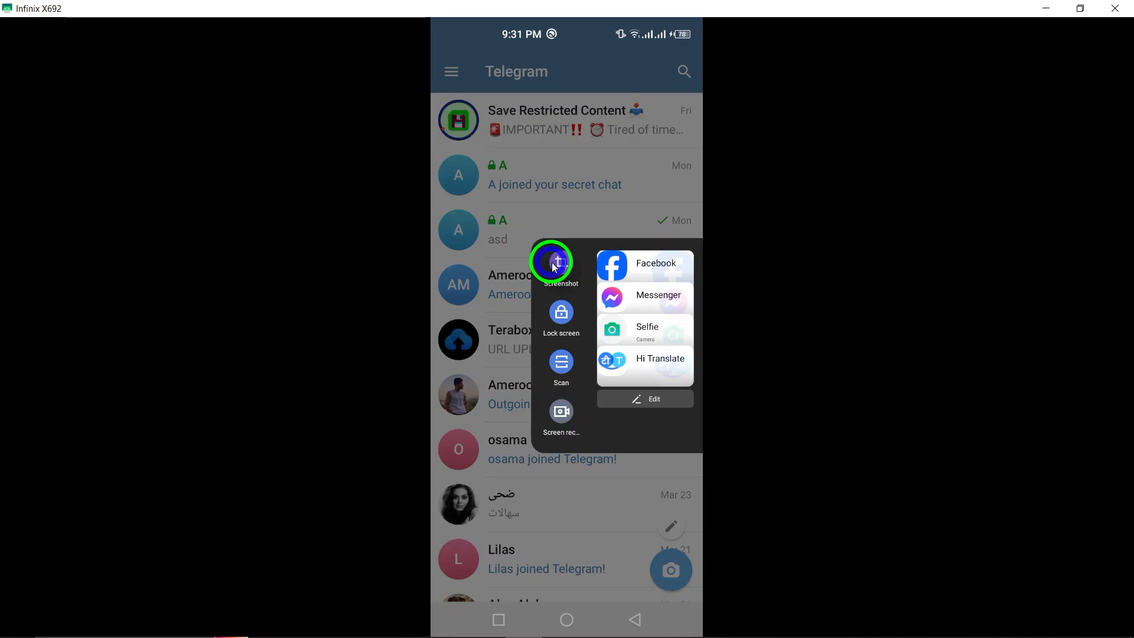
Capture a screenshot of the Telegram chat list and return to the home screen
{"action": "left_click", "coordinate": [560, 266]}
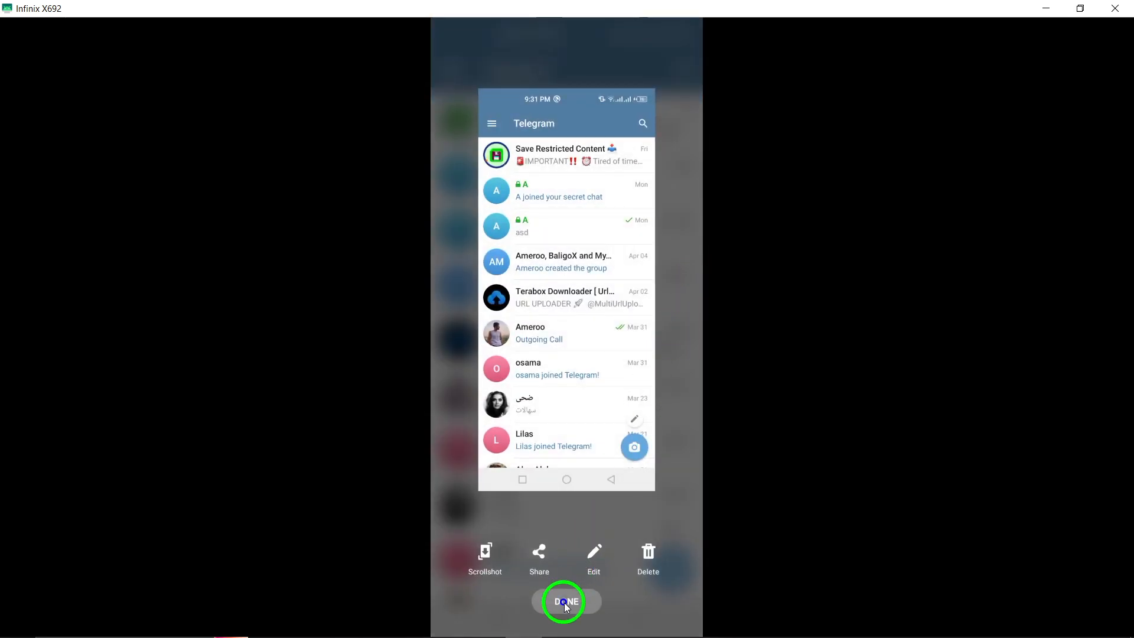
{"action": "left_click", "coordinate": [566, 601]}
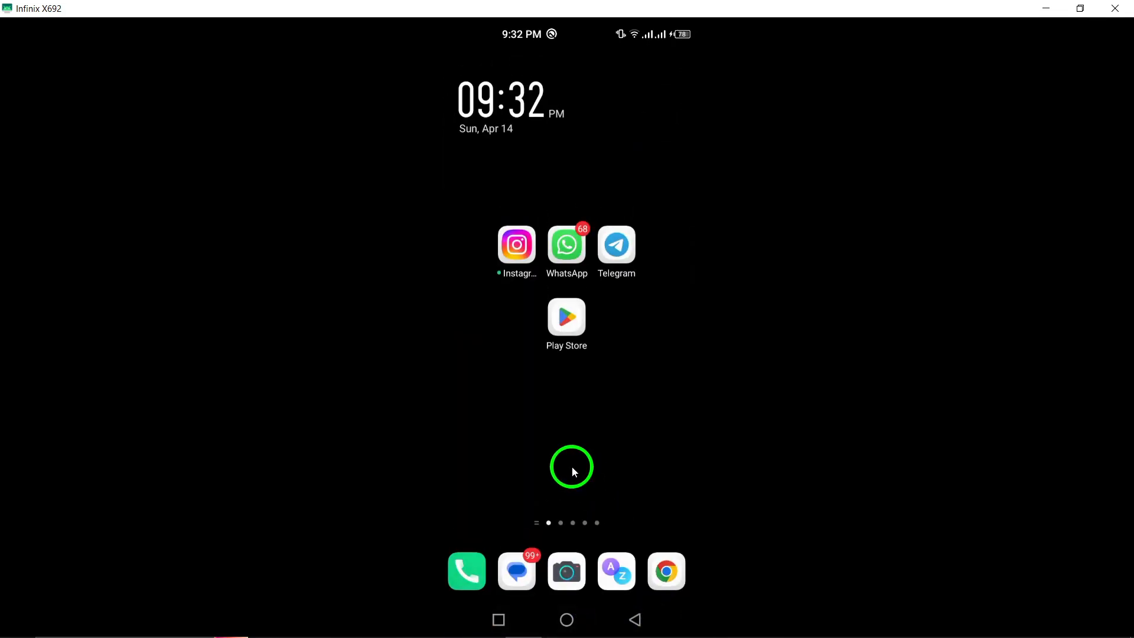
{"action": "left_click", "coordinate": [565, 318]}
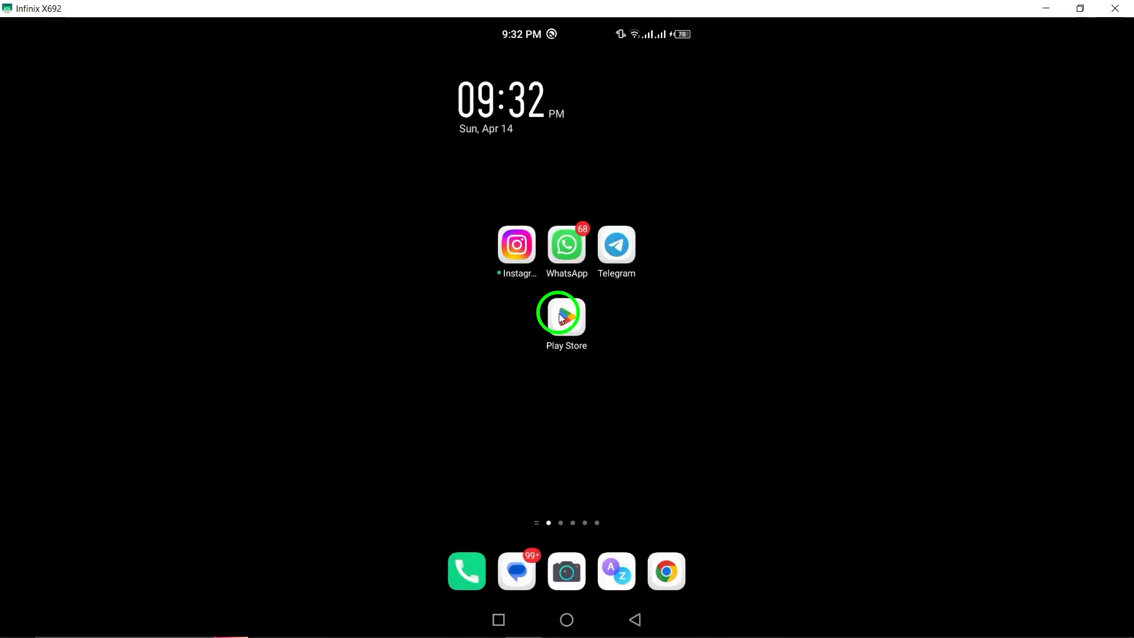